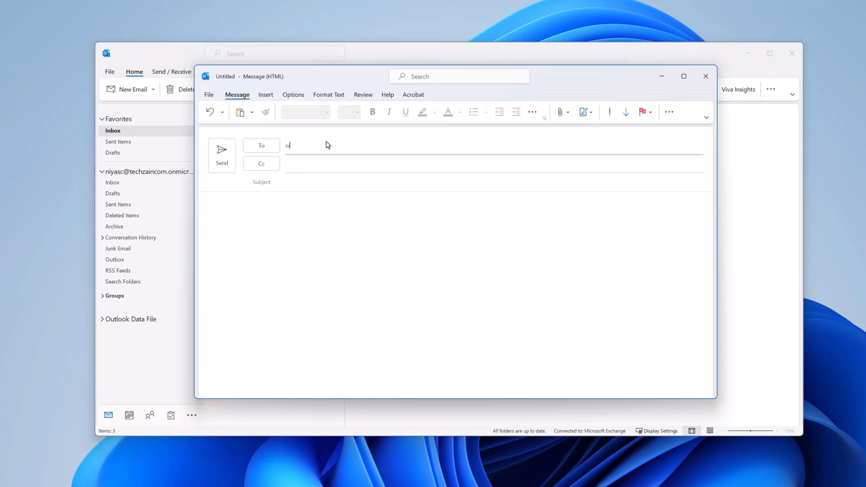
# Write the body 'This is a test' and send the Test email.
pyautogui.write('This is a test email for recall')
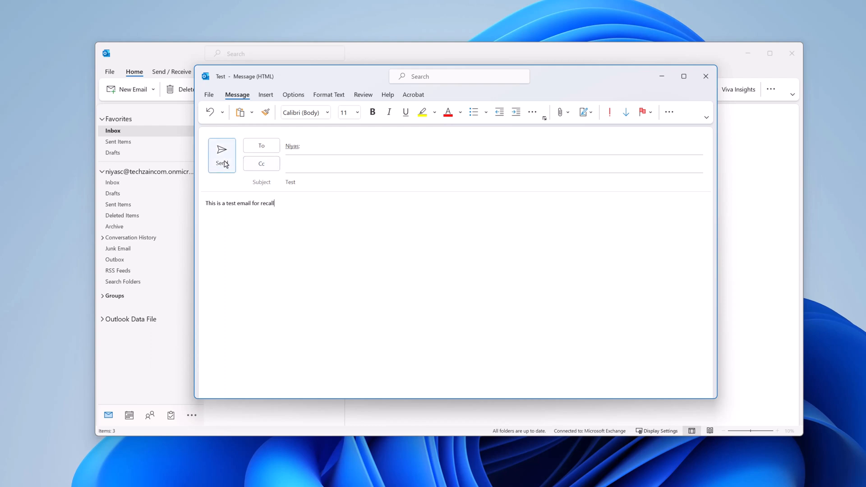
pyautogui.click(221, 154)
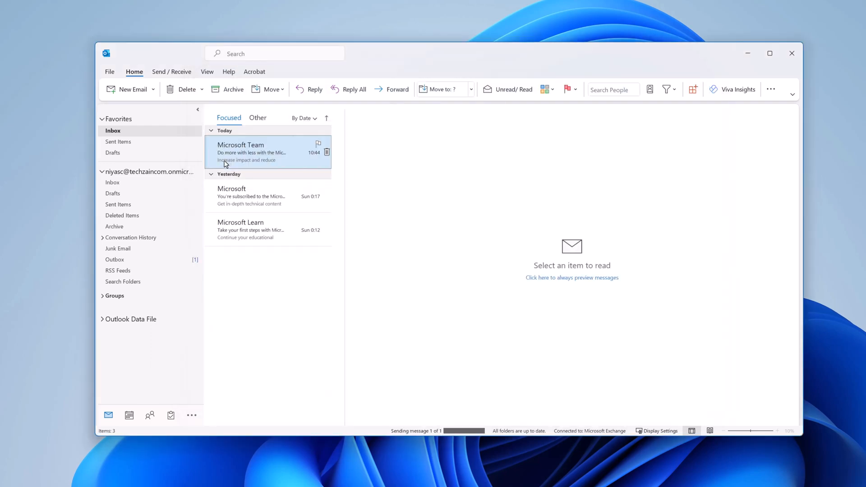
pyautogui.moveTo(248, 160)
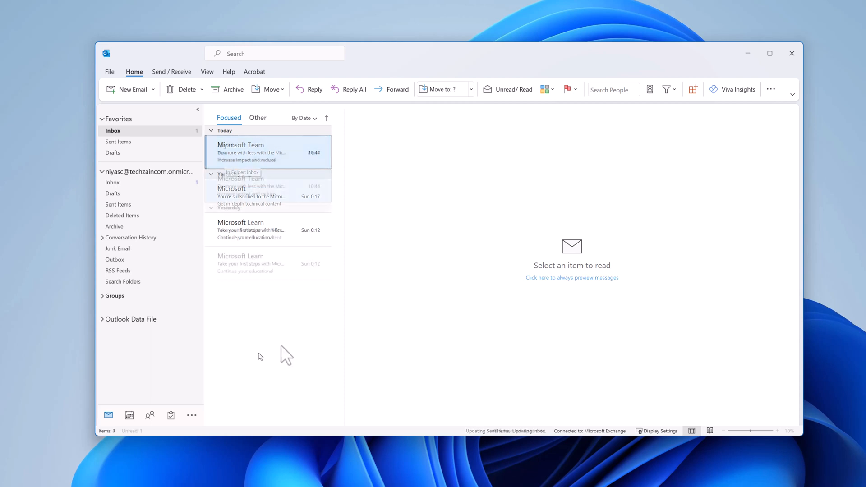
# From Sent Items, bring up the Test message's File info page with its resend and recall options.
pyautogui.click(118, 141)
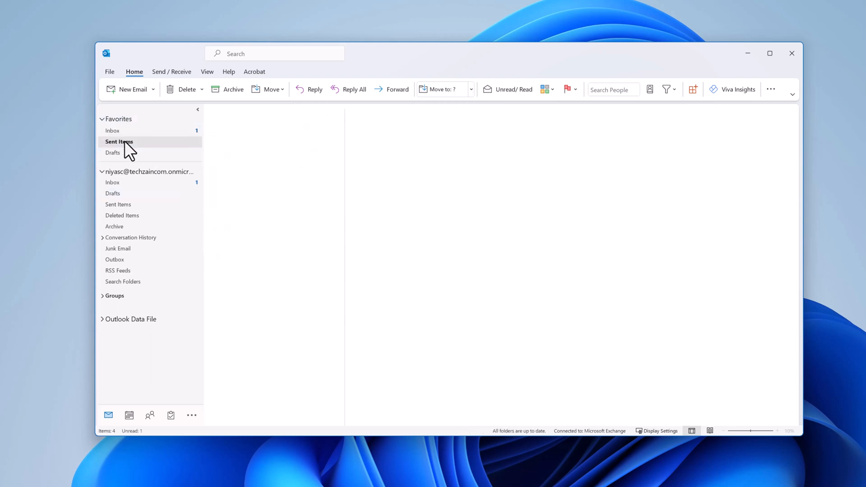
pyautogui.click(118, 141)
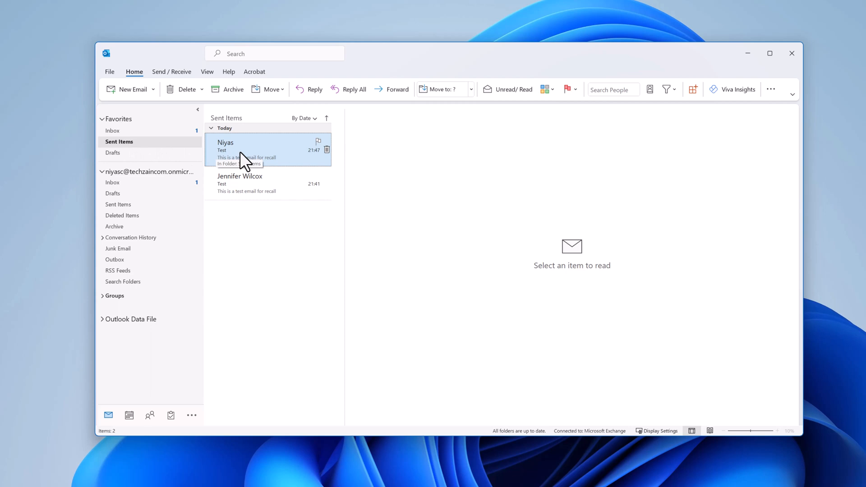
pyautogui.doubleClick(249, 150)
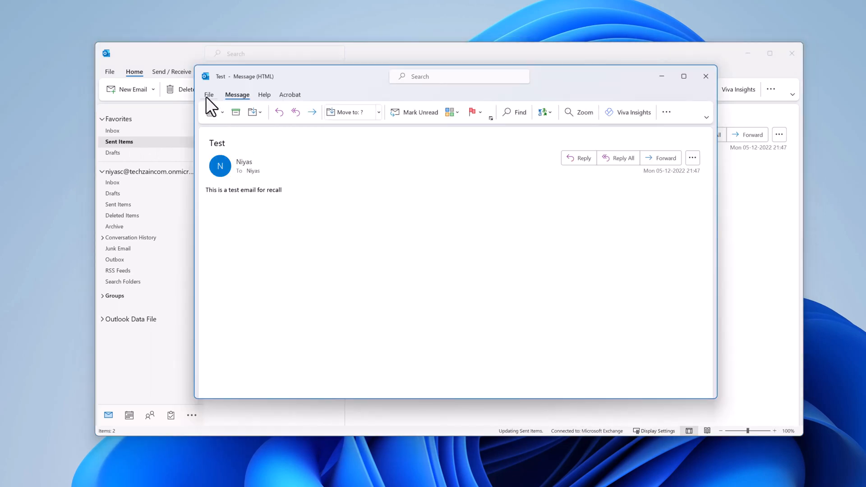
pyautogui.click(208, 95)
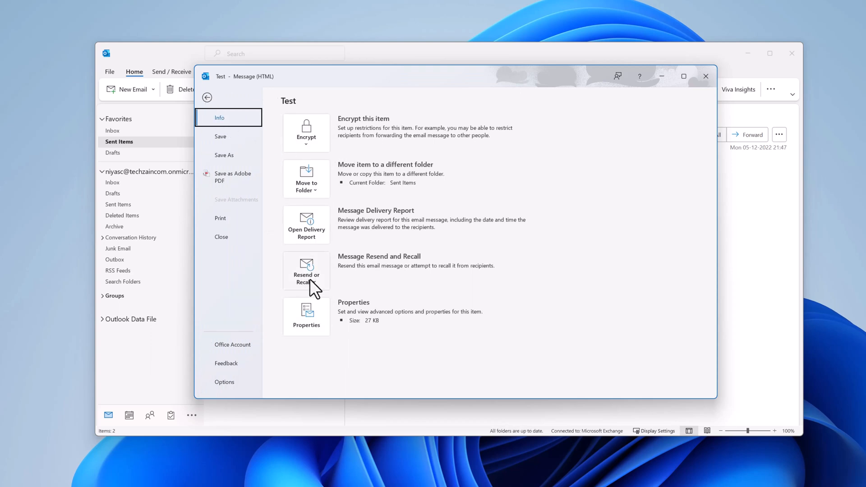
# Recall unread copies of the Test message and close its window.
pyautogui.click(306, 271)
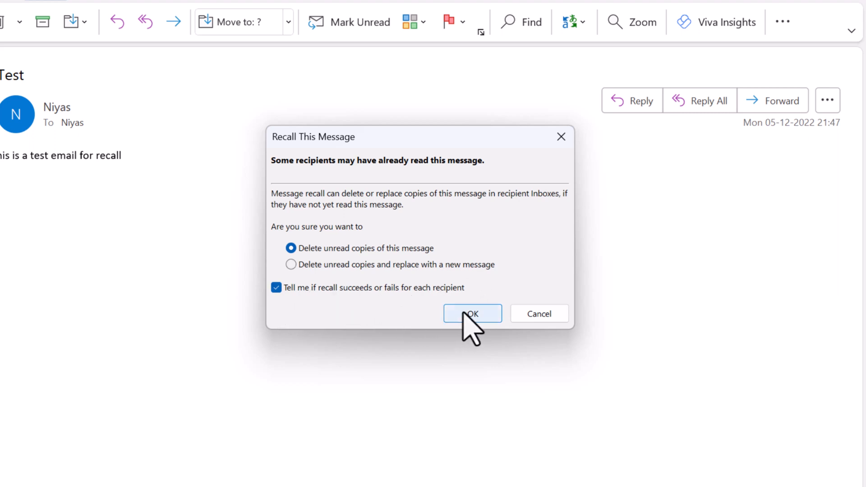
pyautogui.click(471, 313)
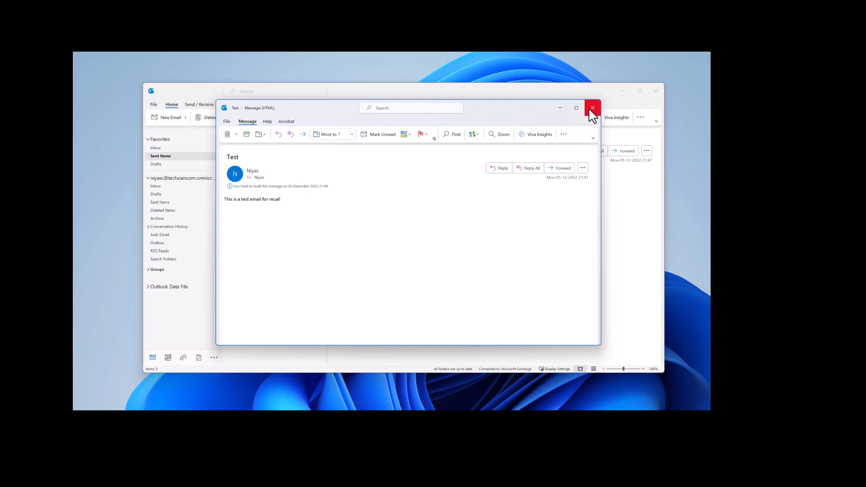
pyautogui.click(592, 108)
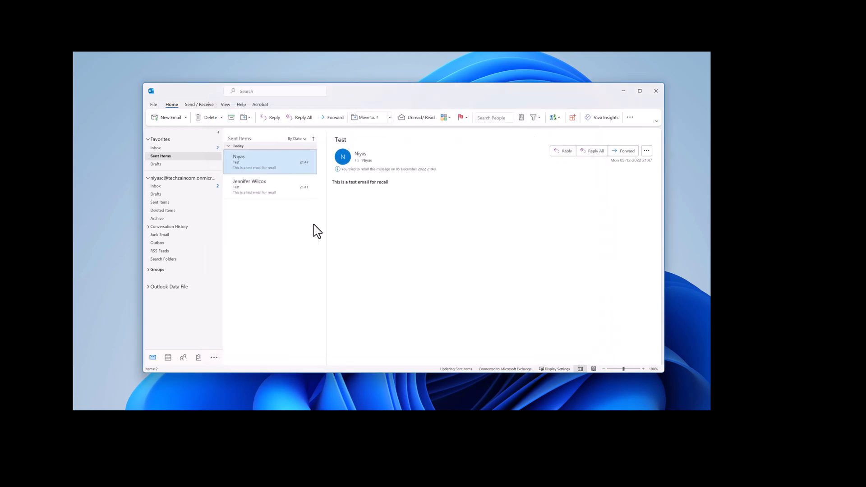
# Back in the Inbox, view the Message Recall Success report.
pyautogui.click(155, 147)
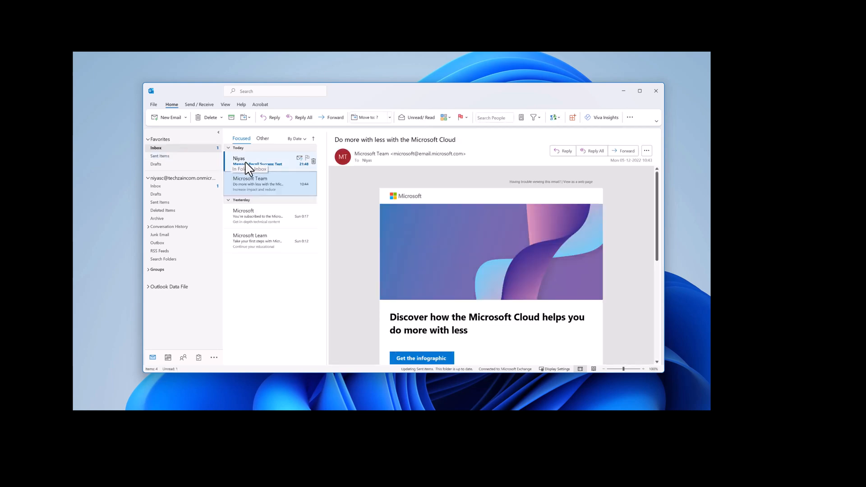
pyautogui.click(259, 160)
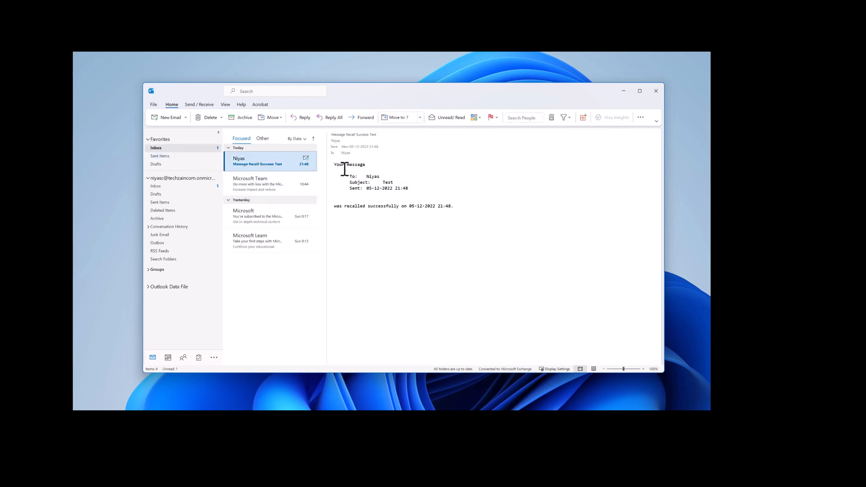